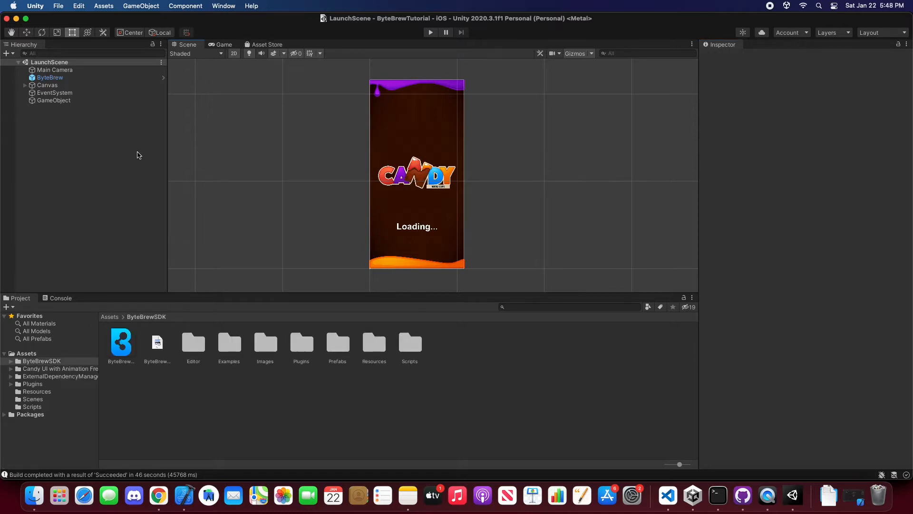
Step: Delete the old ByteBrewSDK folder from Assets and confirm the deletion
left_click(26, 353)
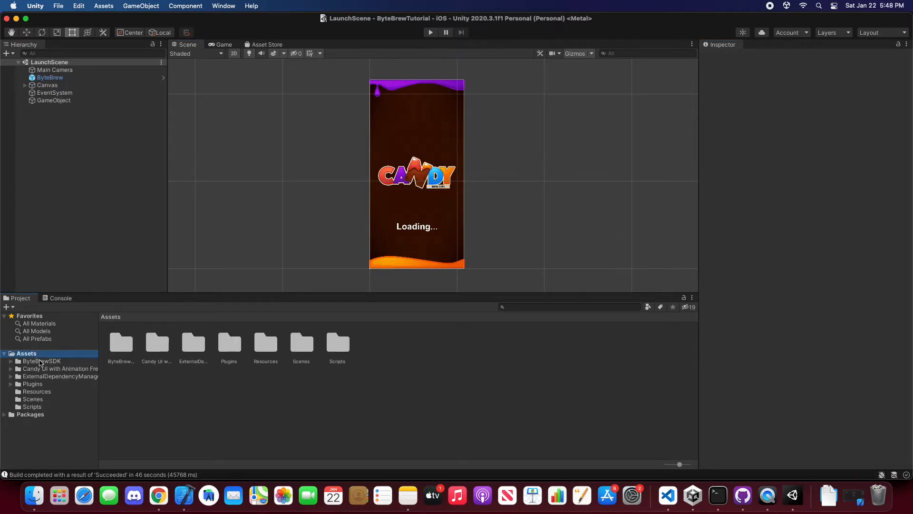
right_click(42, 360)
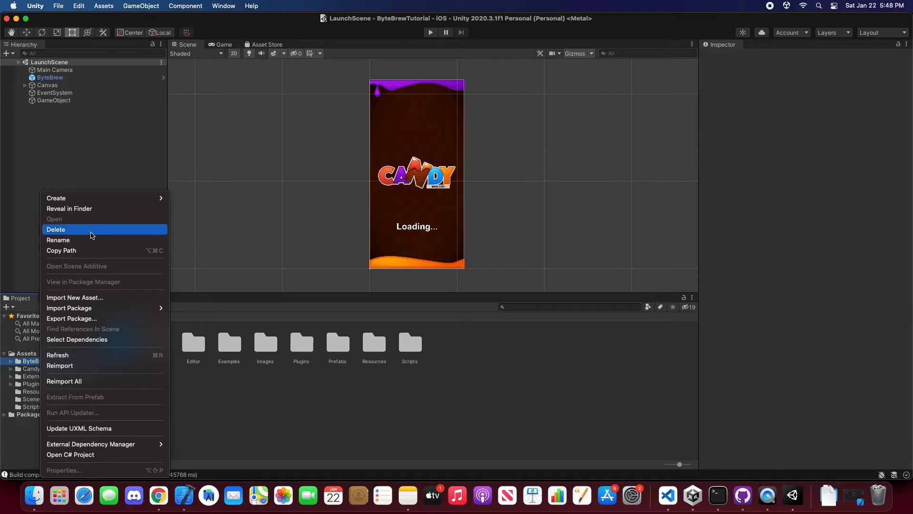
left_click(56, 229)
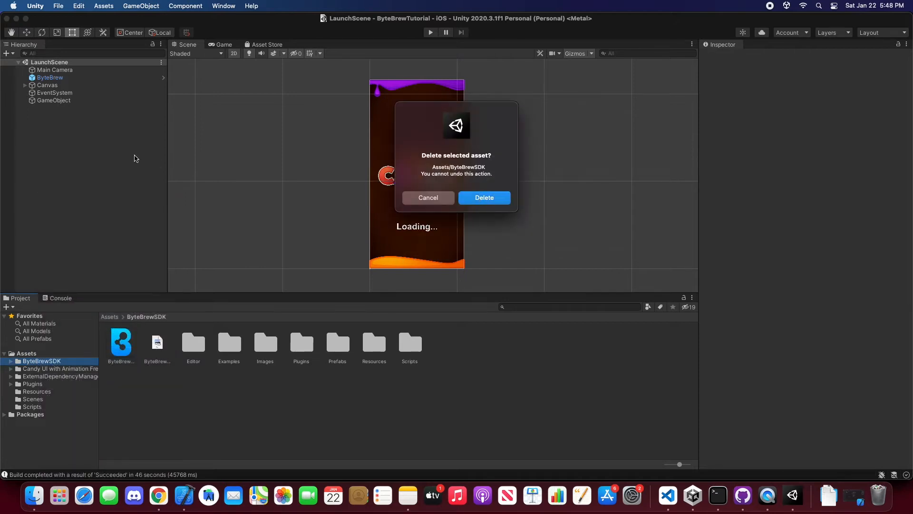
left_click(485, 198)
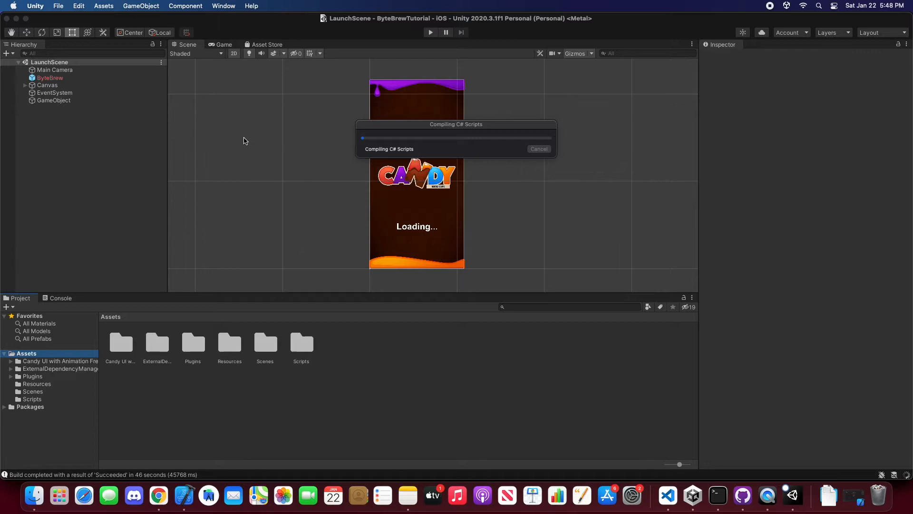
left_click(223, 5)
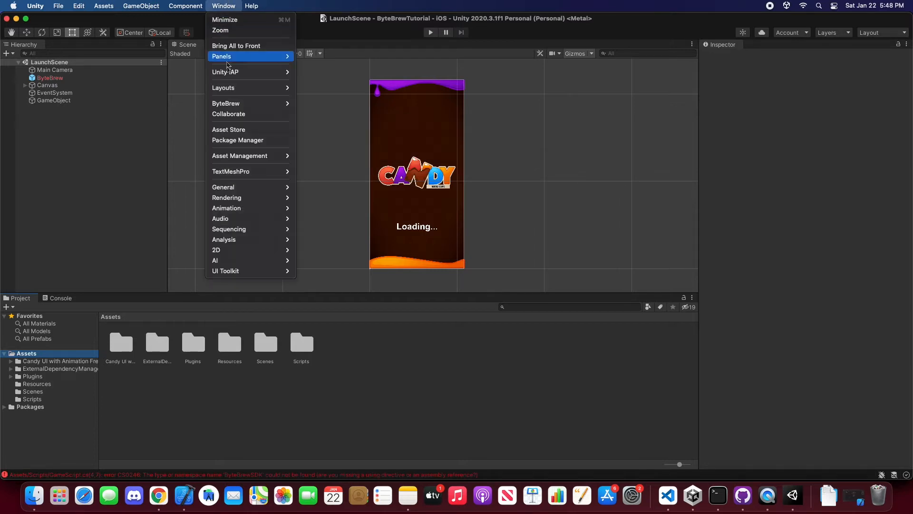
Step: Import ByteBrew SDK 0.0.3 from My Assets in the Package Manager
left_click(238, 140)
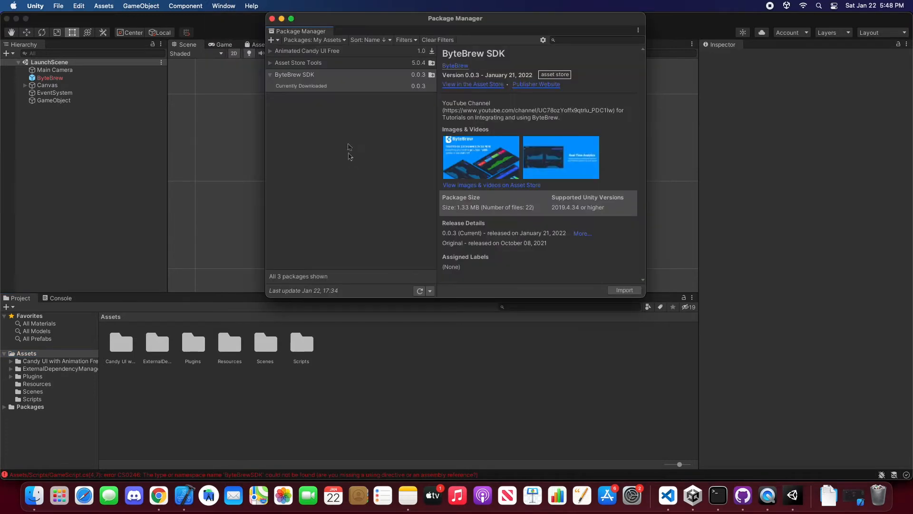
left_click(302, 86)
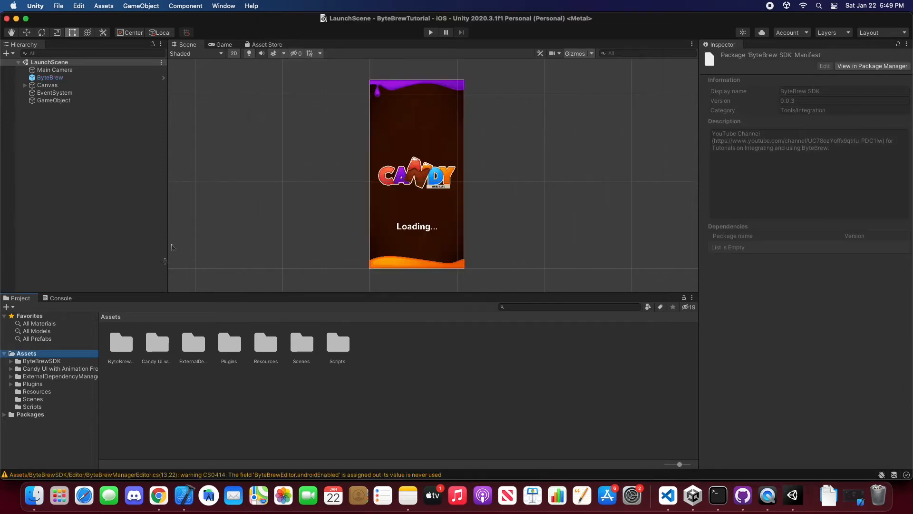
Step: Open ByteBrewSettings from Assets > ByteBrewSDK > Resources in the Inspector
left_click(42, 361)
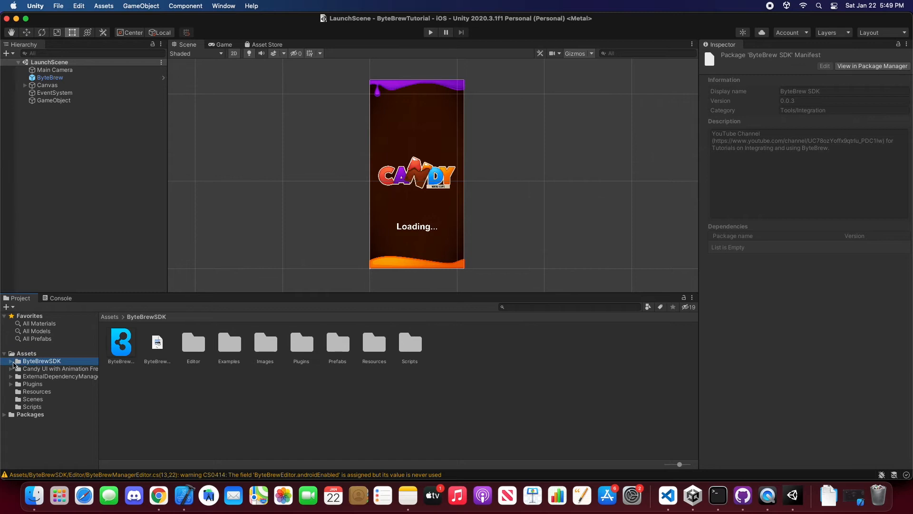
left_click(11, 360)
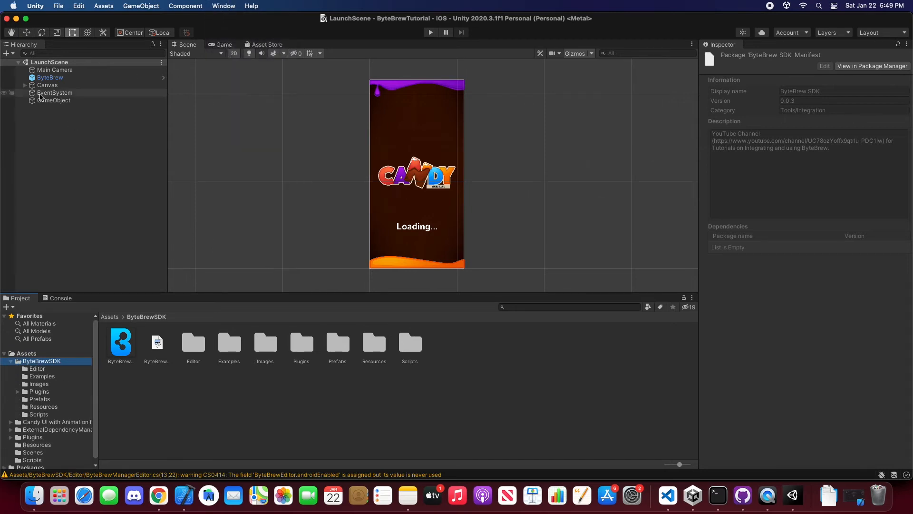
left_click(224, 6)
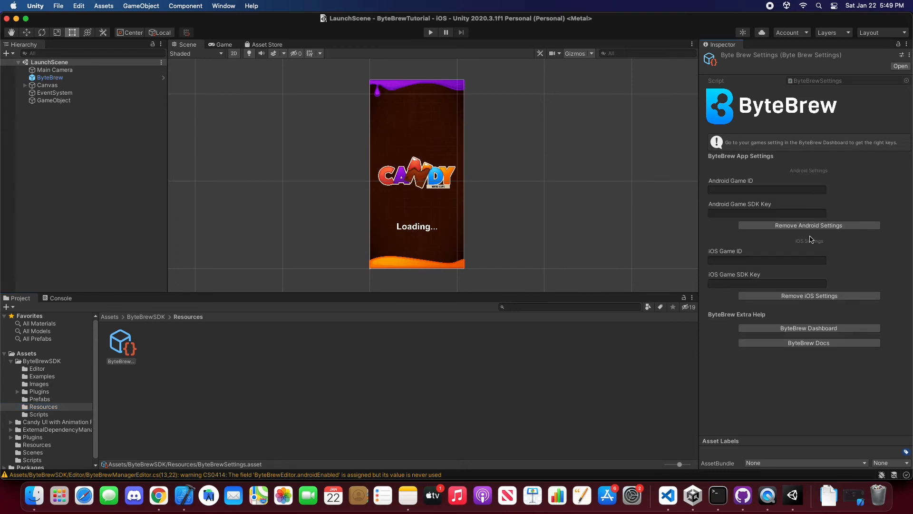
mouse_move(649, 412)
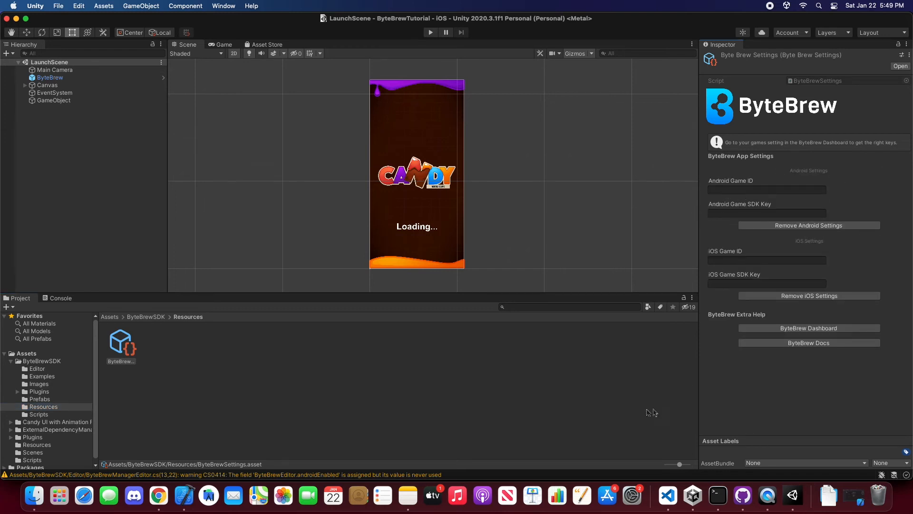
mouse_move(158, 495)
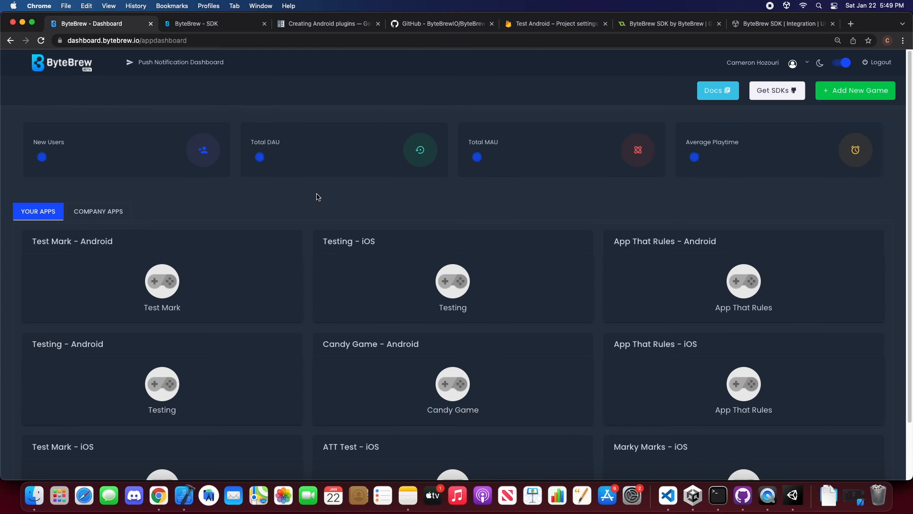
Step: Open the Candy Game - Android app's settings page in the dashboard
scroll("down", 3)
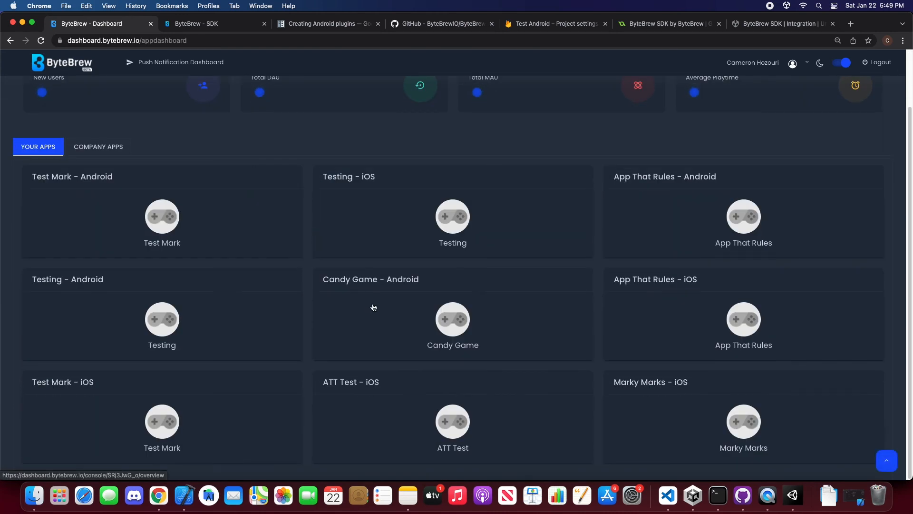
left_click(453, 320)
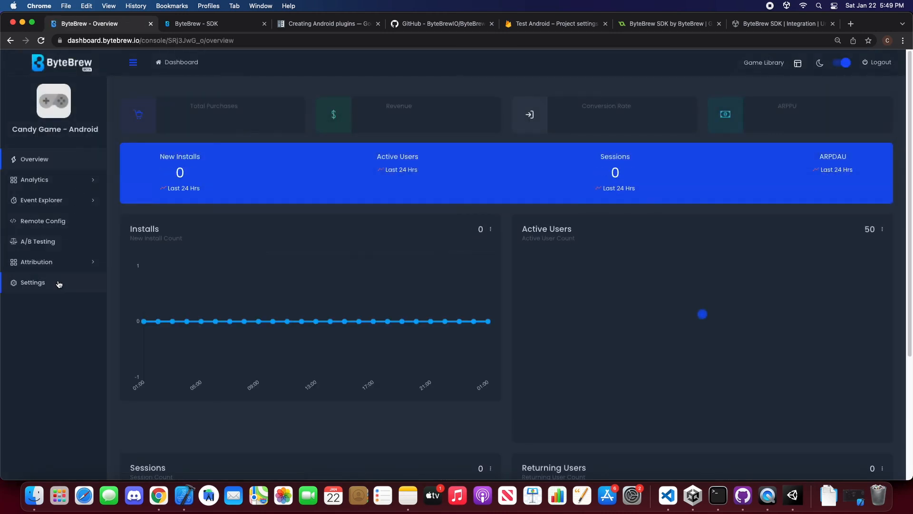
left_click(32, 282)
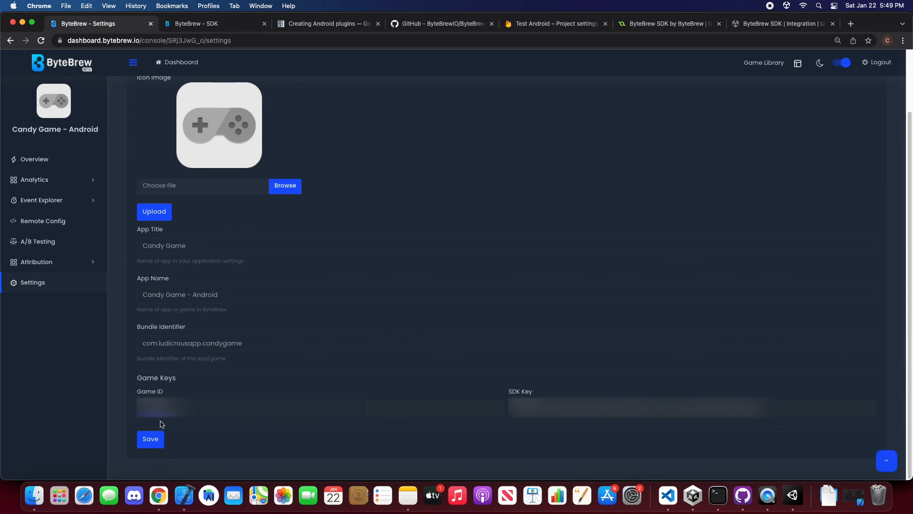